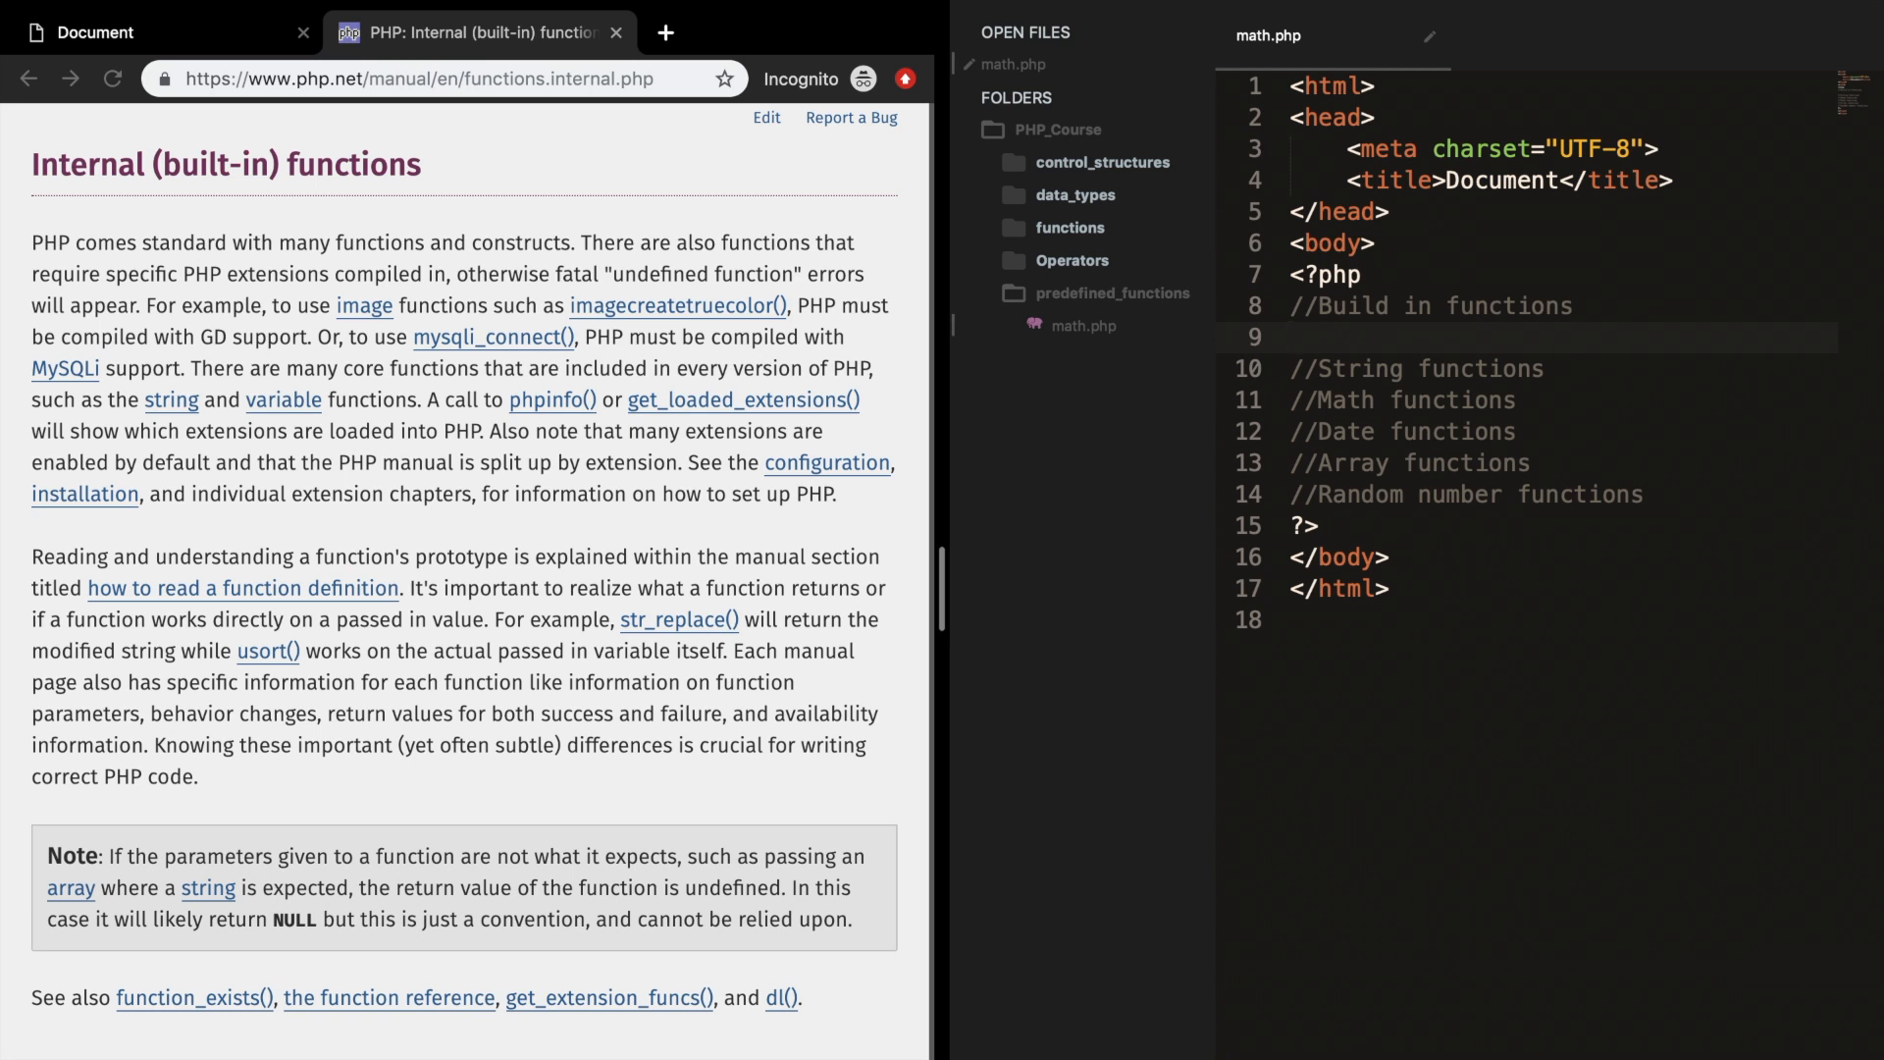
# - Open the String Functions page from the PHP manual's 'string' link, leaving math.php unchanged
pyautogui.click(1291, 338)
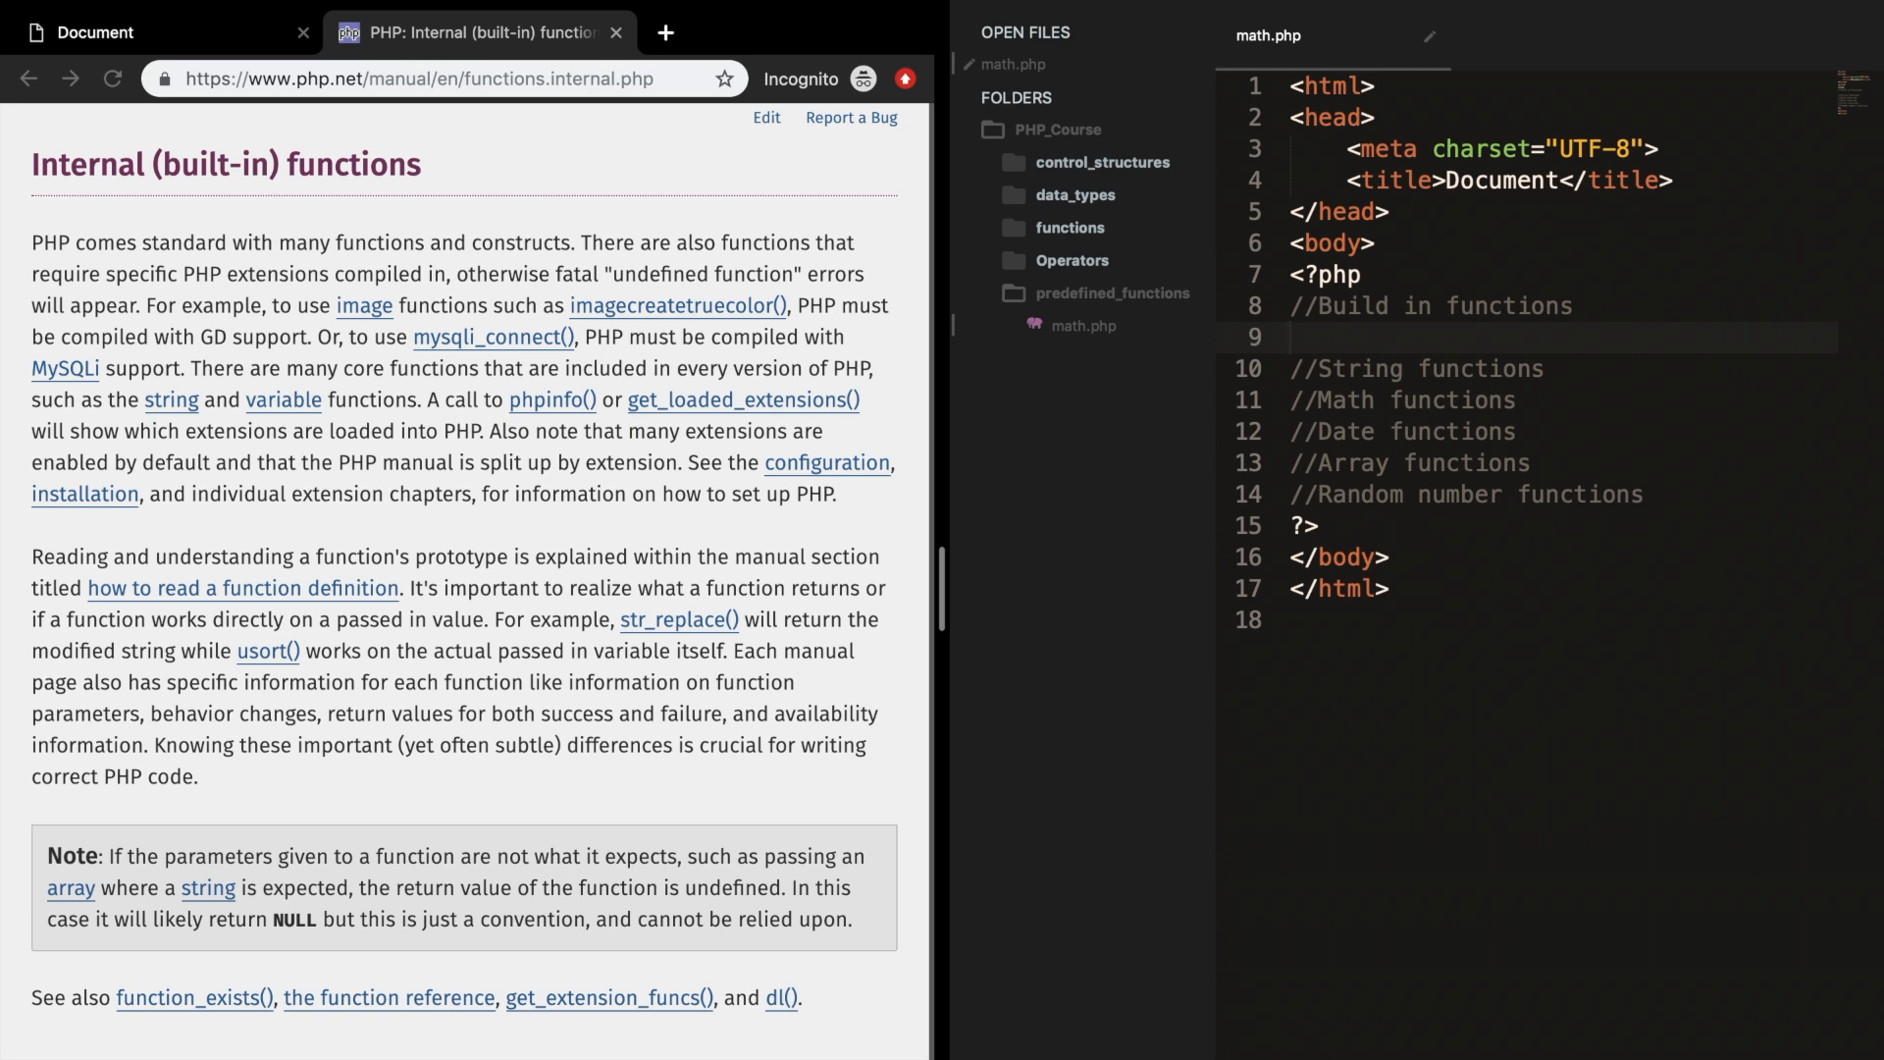
pyautogui.click(1291, 338)
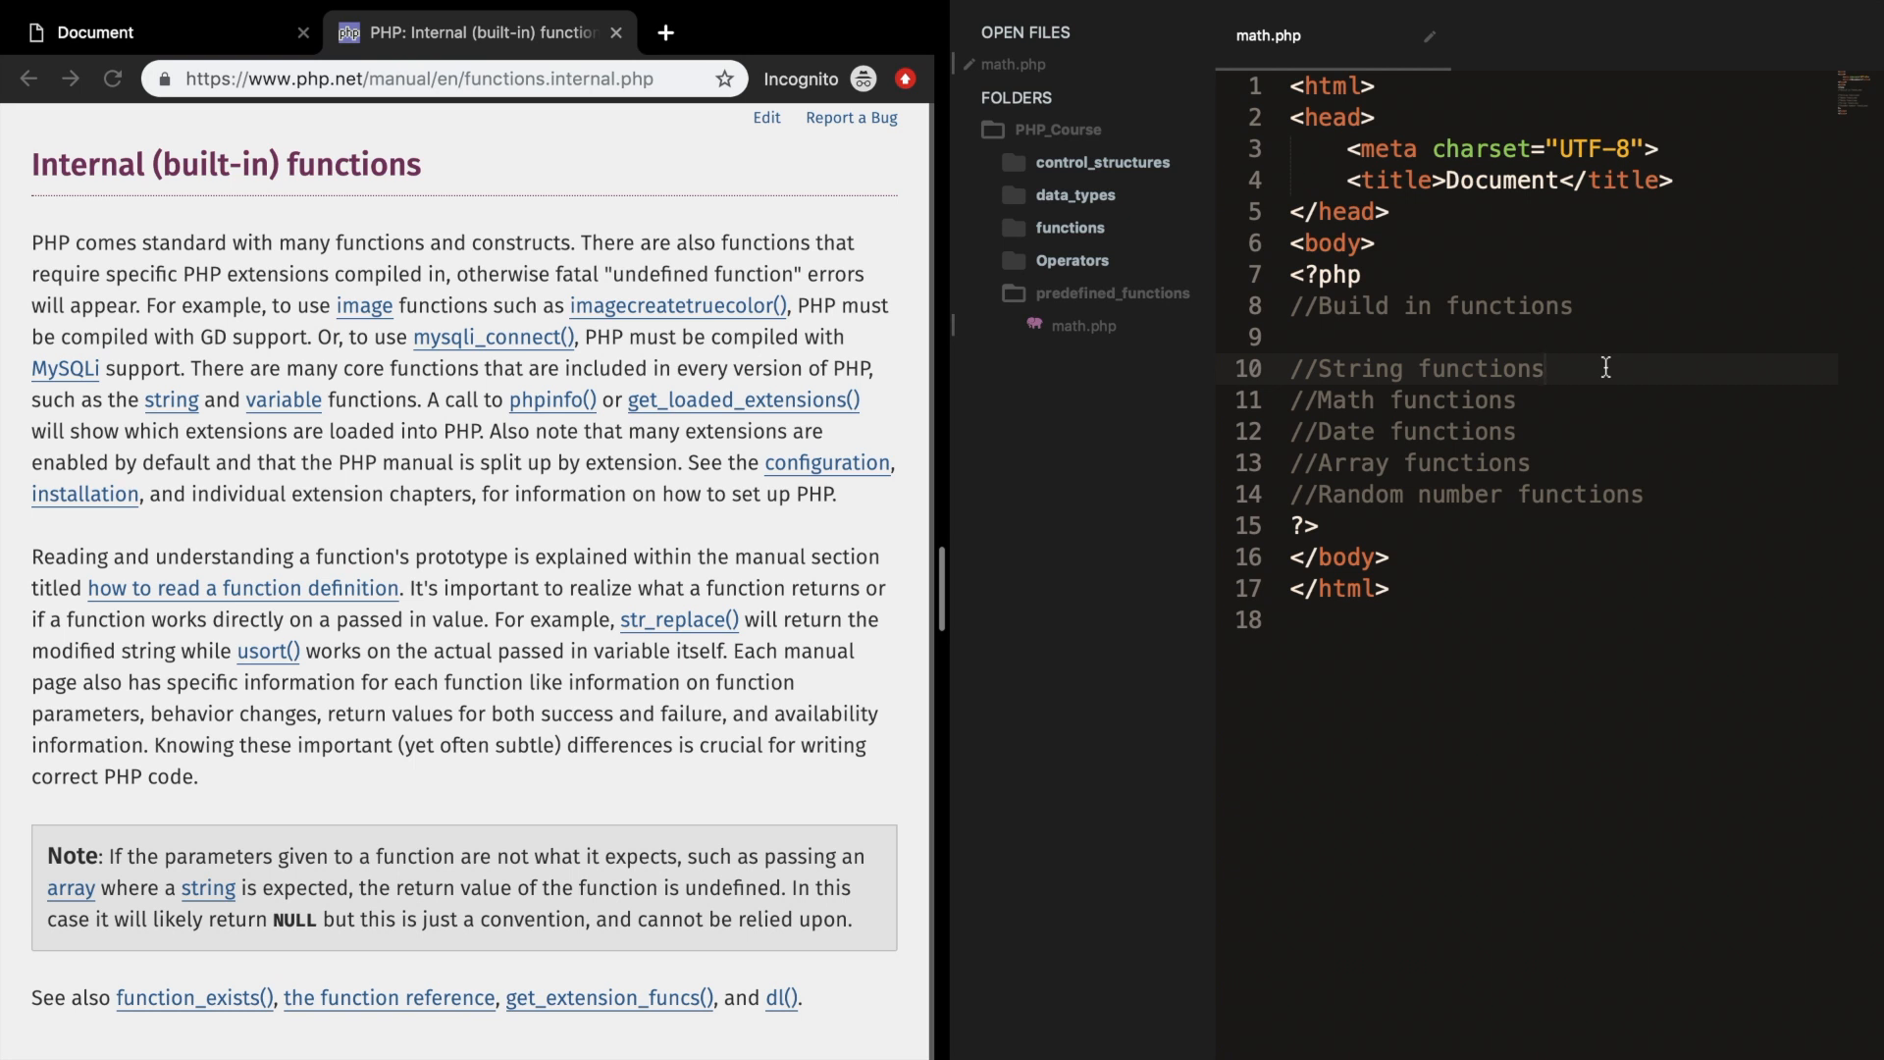
pyautogui.moveTo(449, 526)
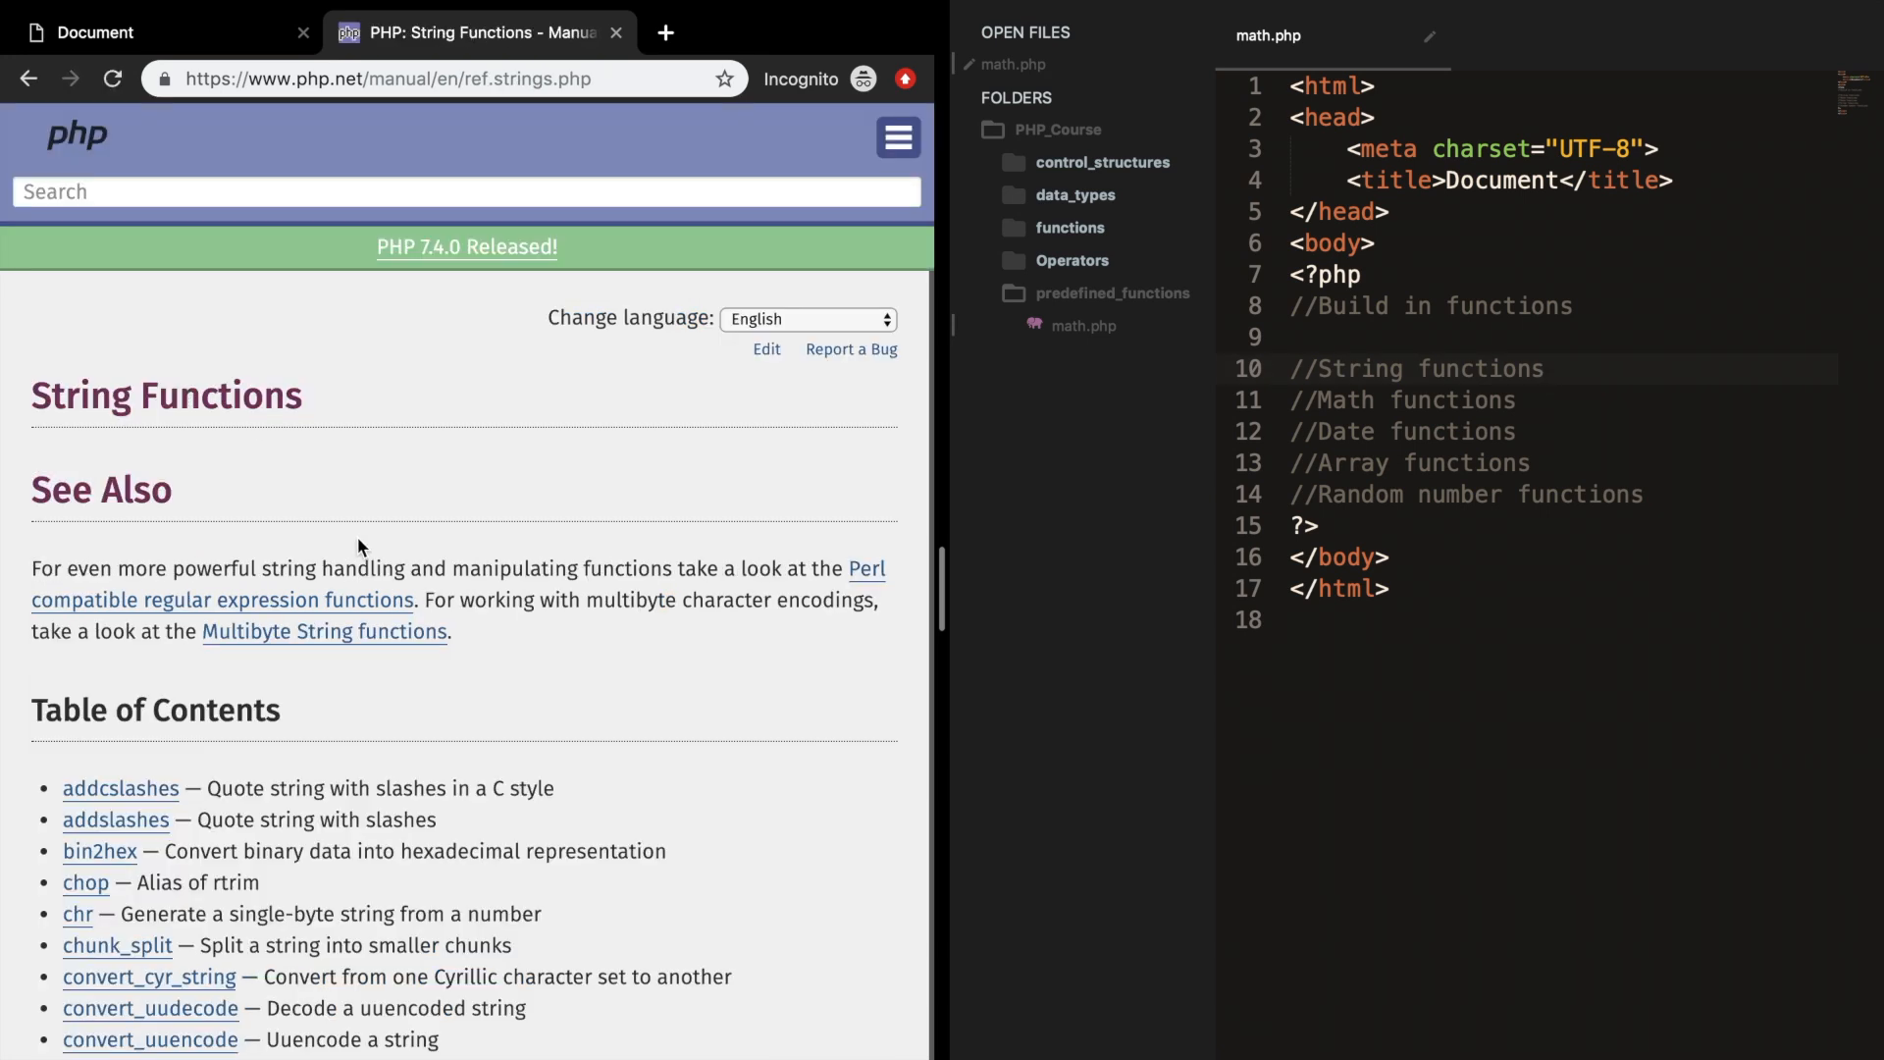
# - Scroll through the String Functions table of contents in the PHP manual
pyautogui.scroll(-3)
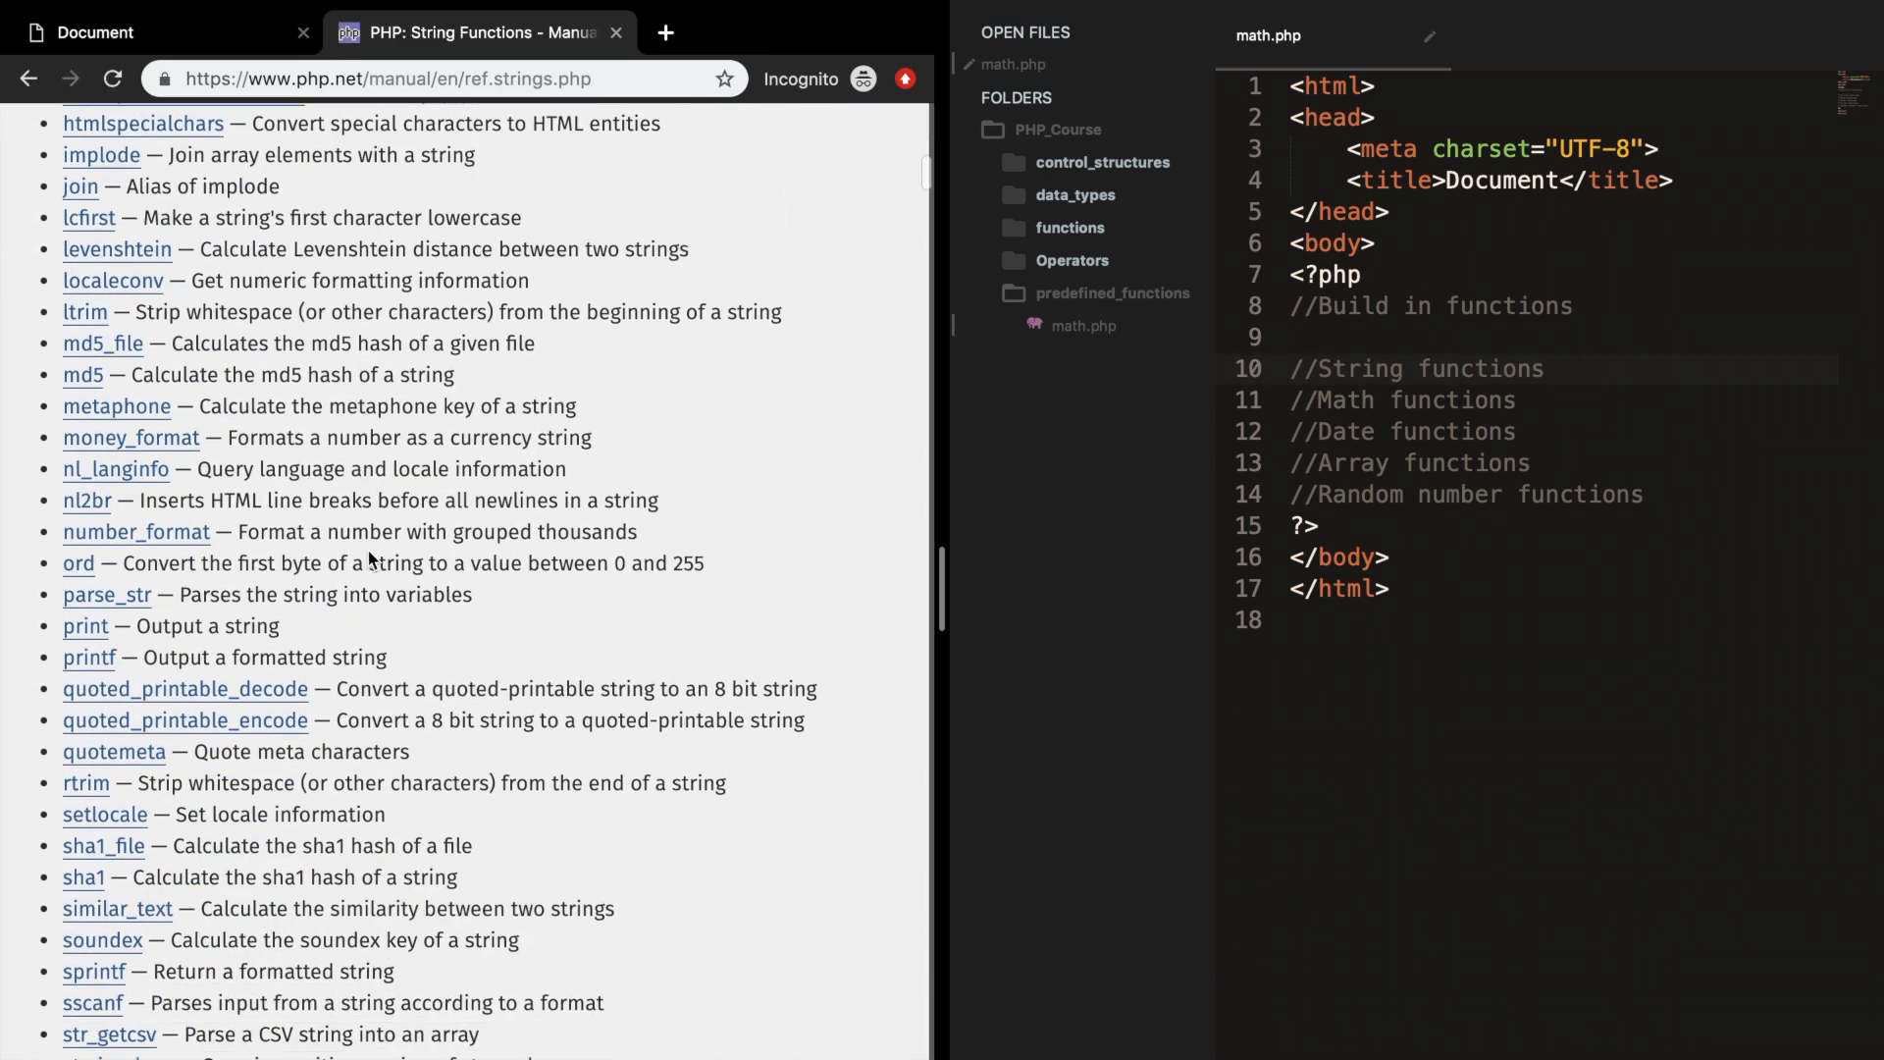
pyautogui.scroll(-3)
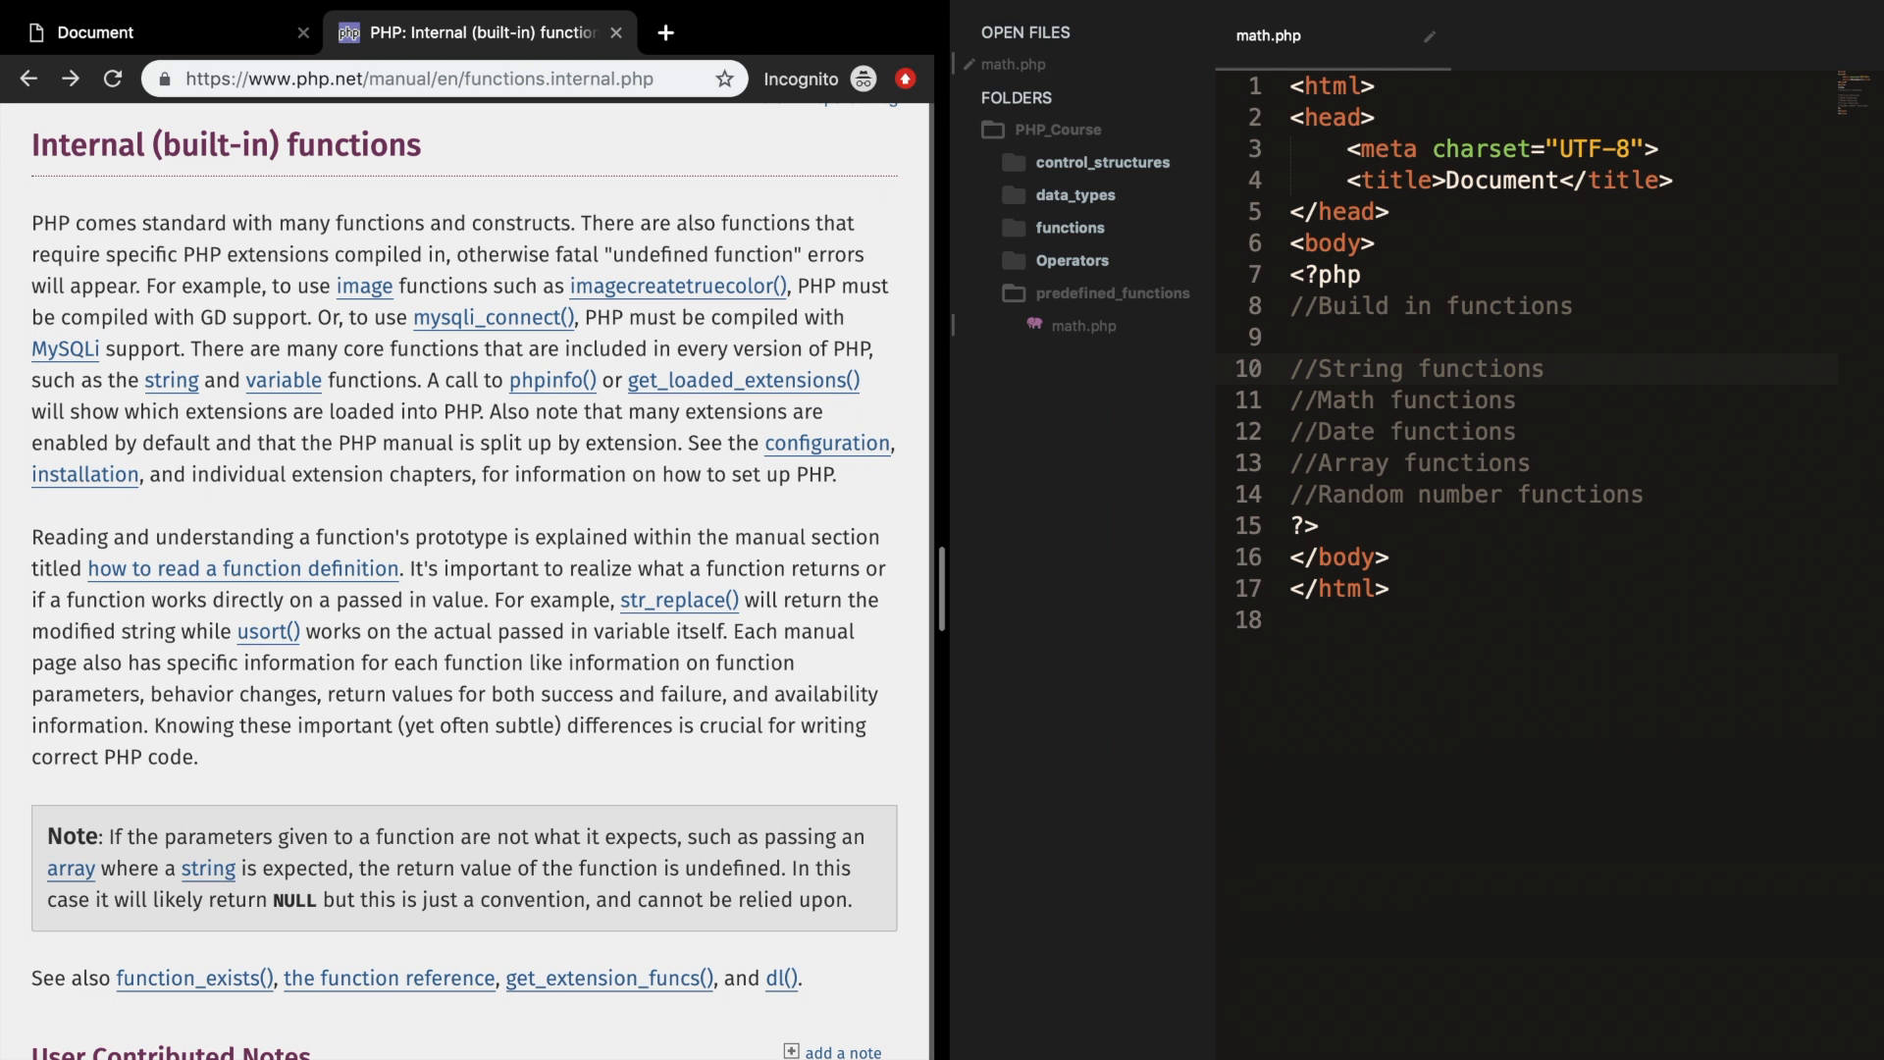
pyautogui.moveTo(722, 830)
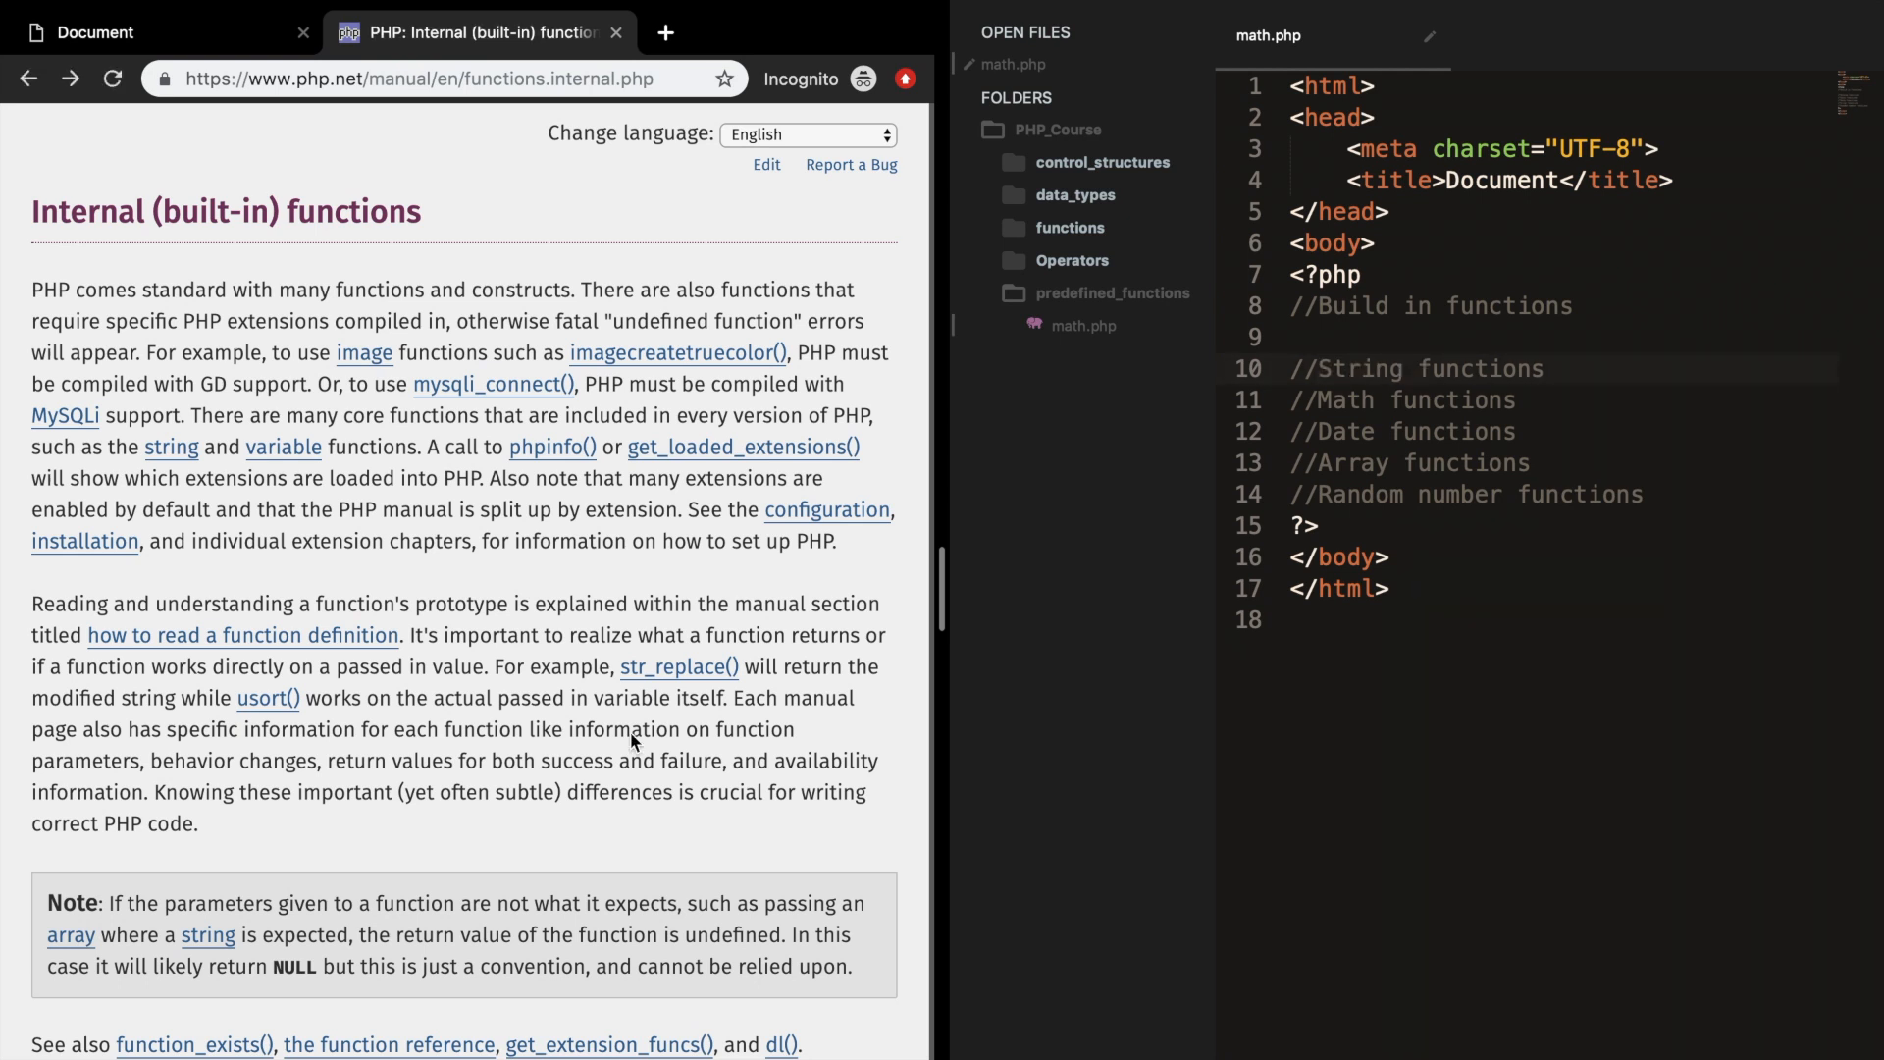
pyautogui.doubleClick(1430, 368)
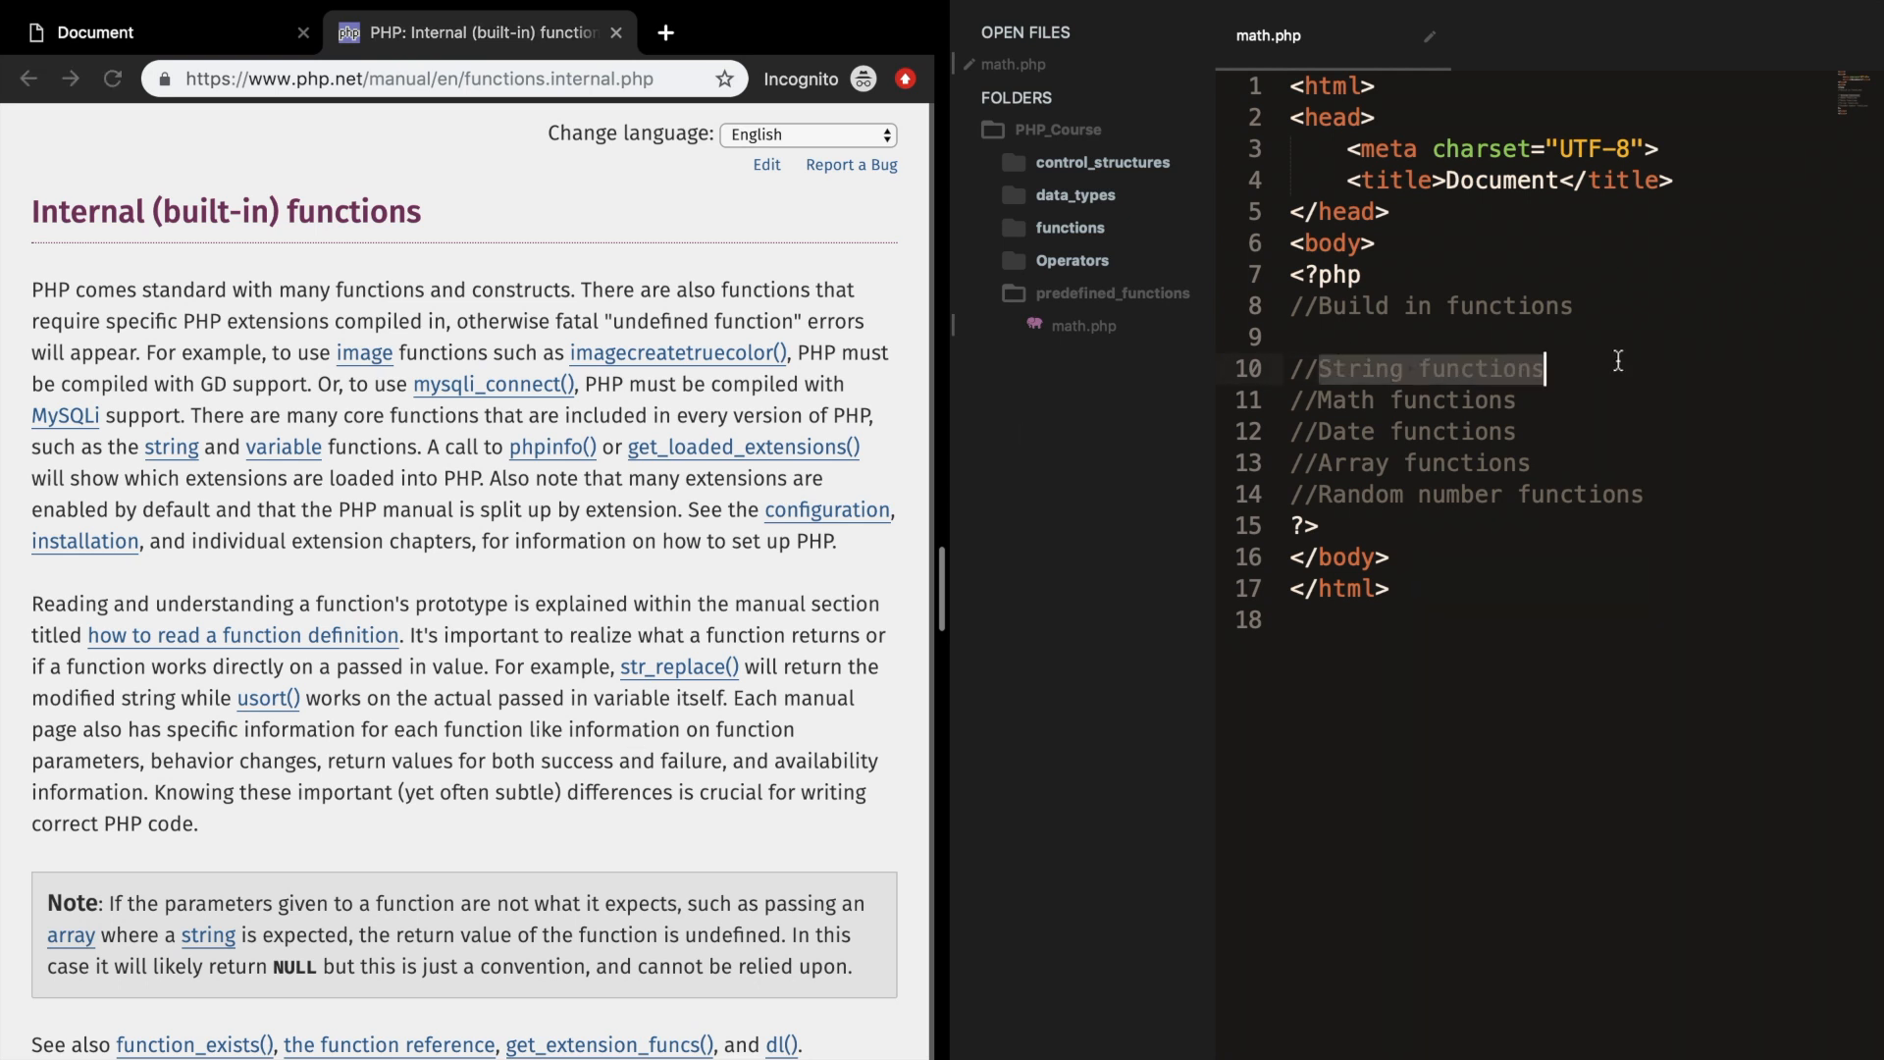